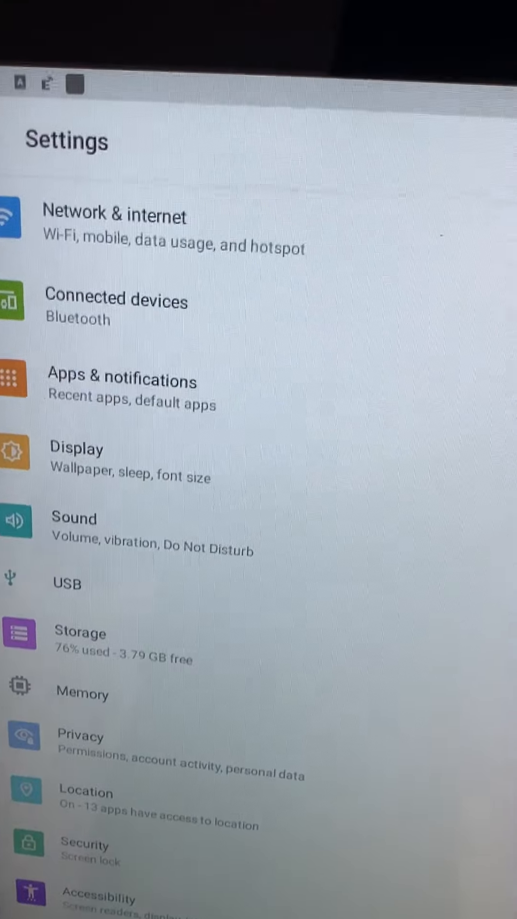
# Step: Scroll down to System and go into Developer options from there
pyautogui.scroll(-3)
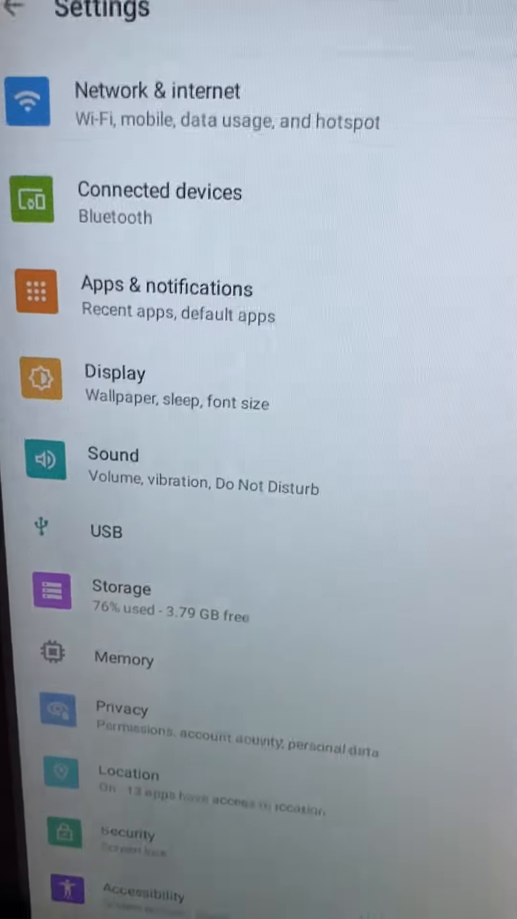
pyautogui.scroll(-3)
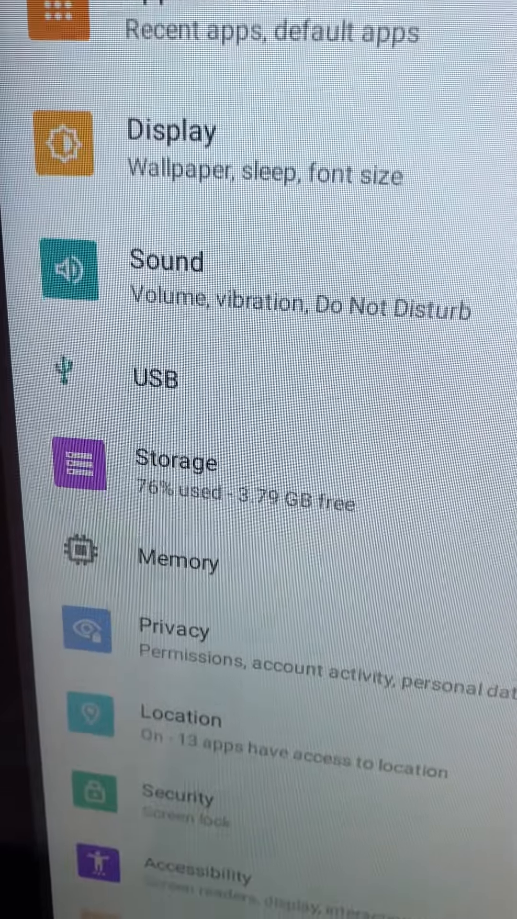
pyautogui.scroll(-3)
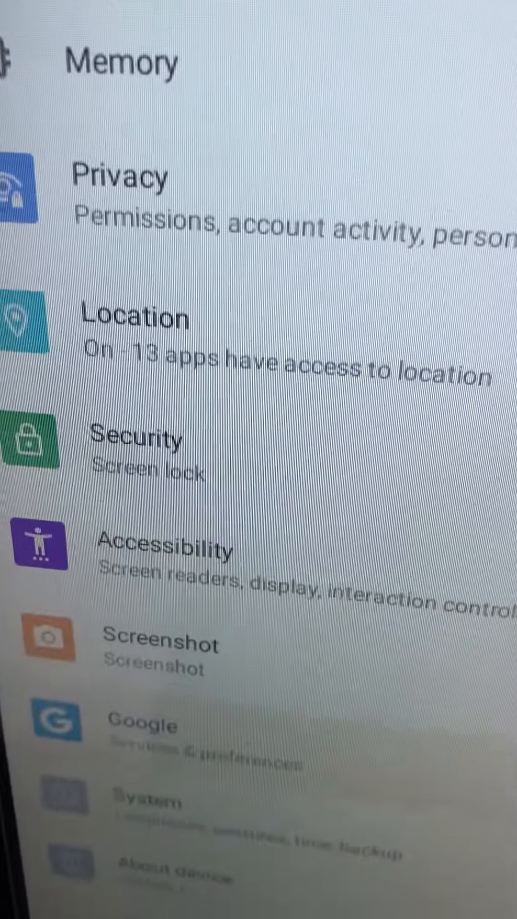
pyautogui.scroll(-3)
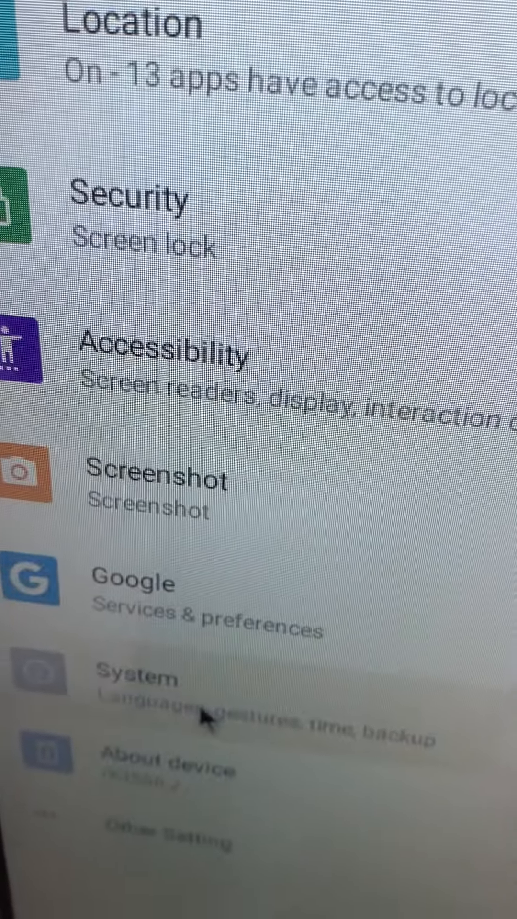
pyautogui.click(139, 677)
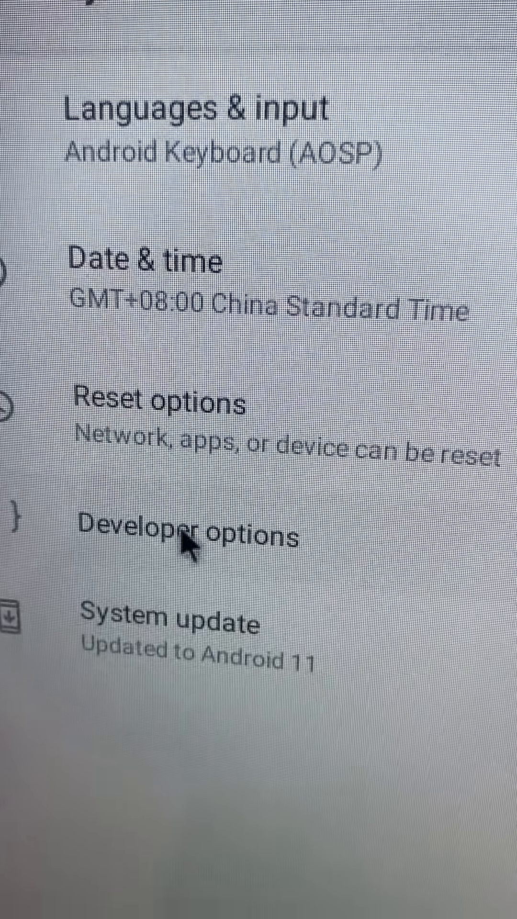
pyautogui.click(185, 536)
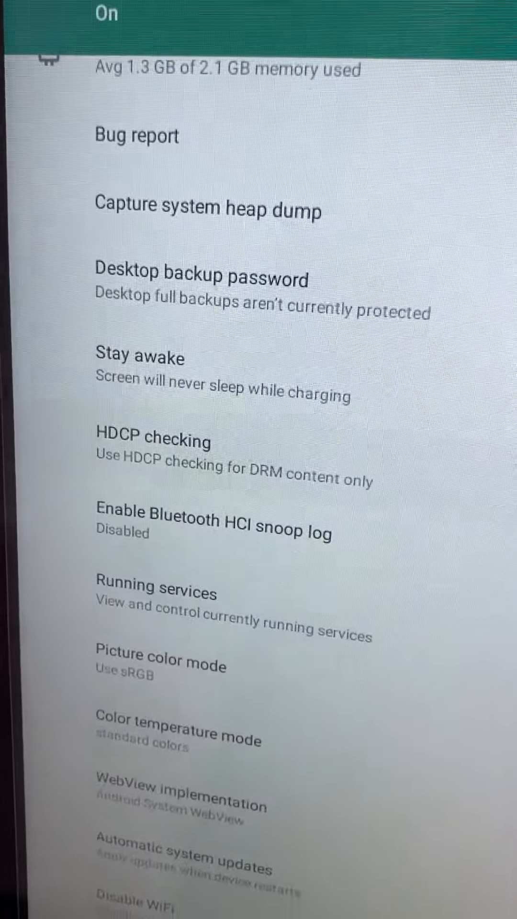
pyautogui.scroll(-3)
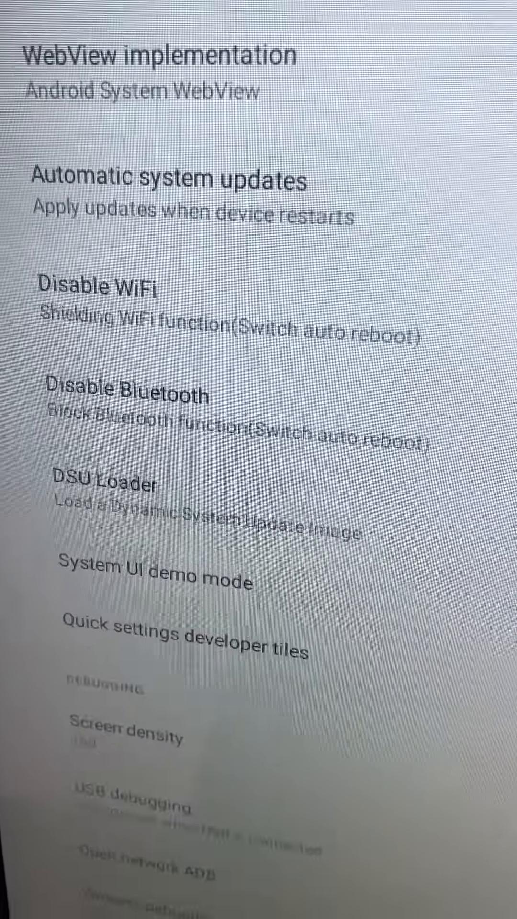
pyautogui.scroll(-3)
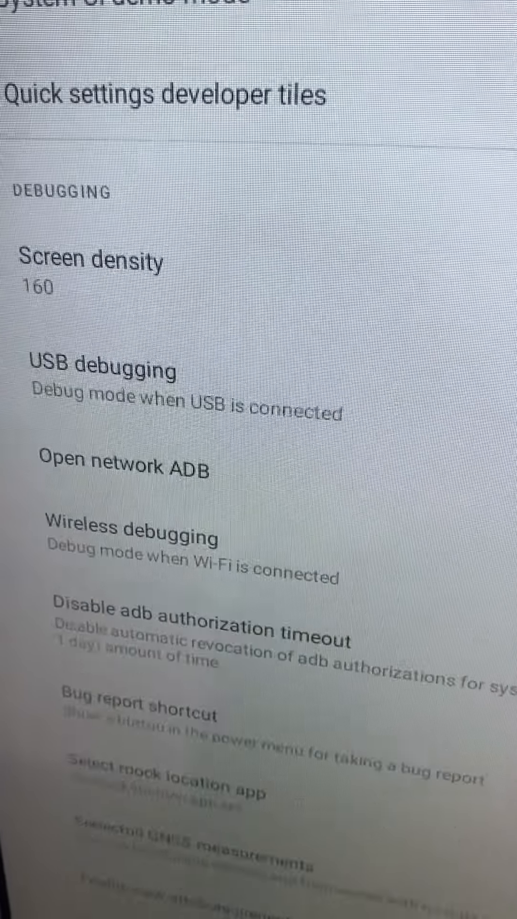
pyautogui.scroll(-3)
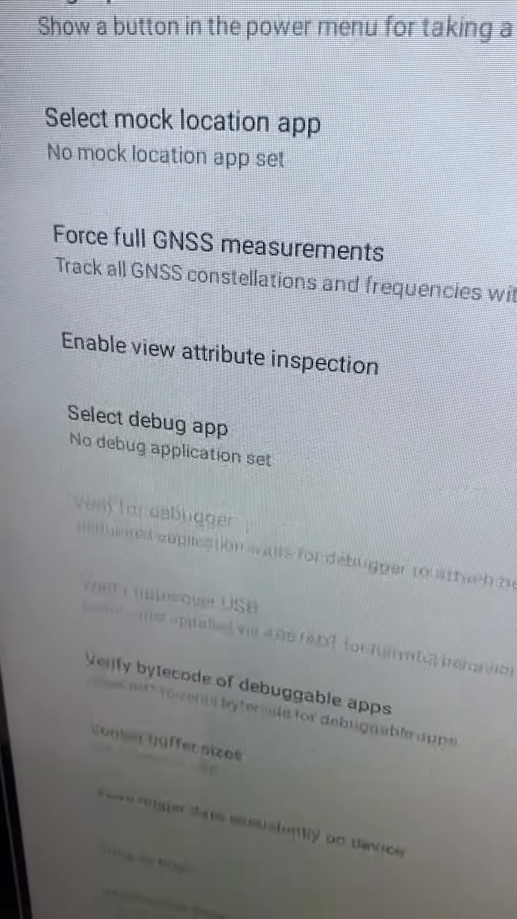
pyautogui.scroll(-3)
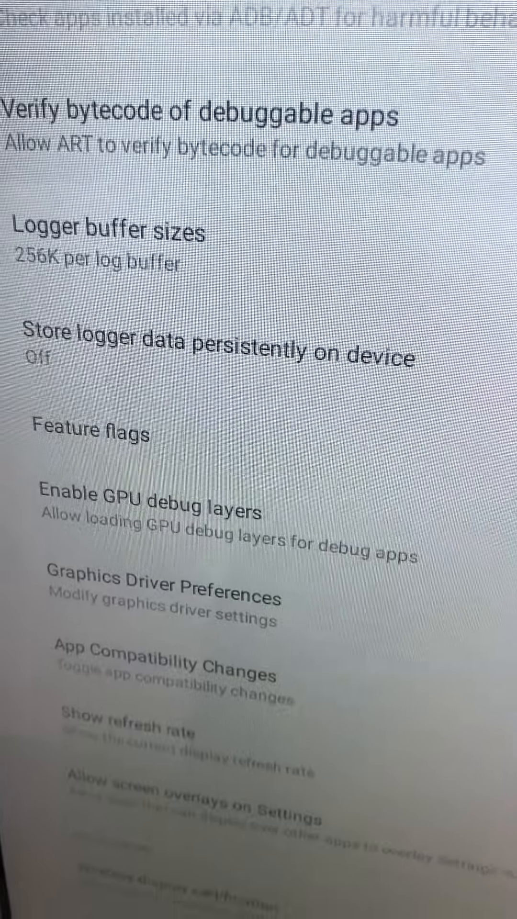
pyautogui.scroll(-3)
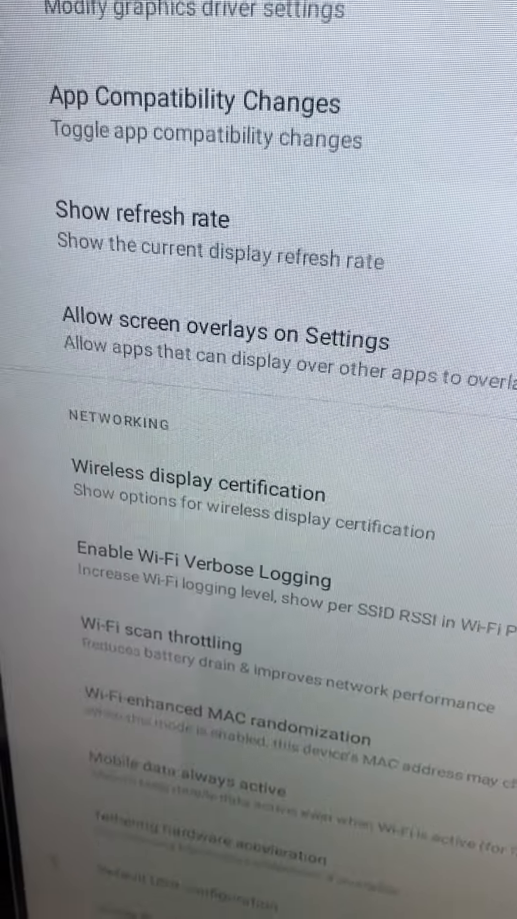
pyautogui.scroll(-3)
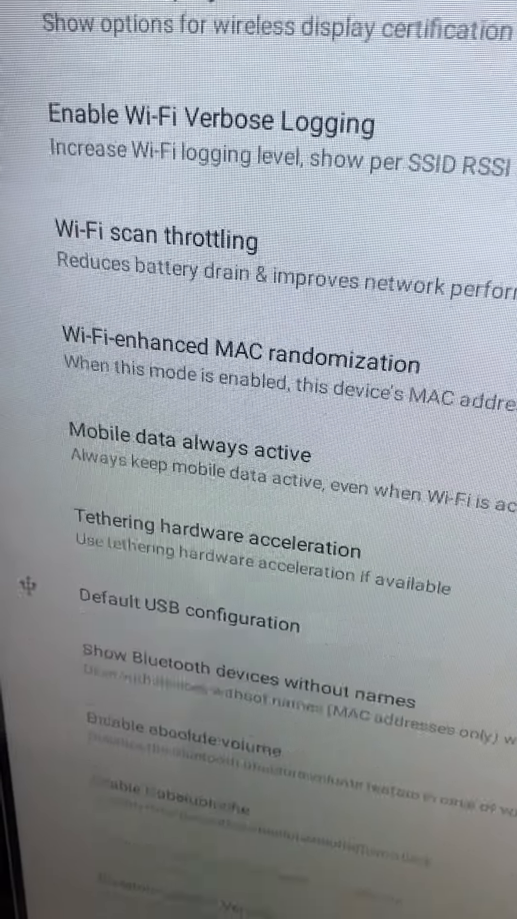
pyautogui.scroll(-3)
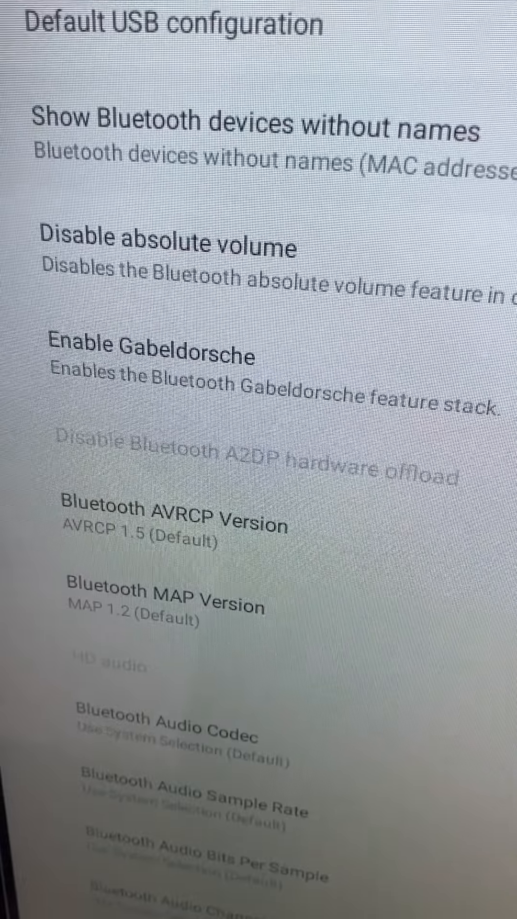
pyautogui.scroll(-3)
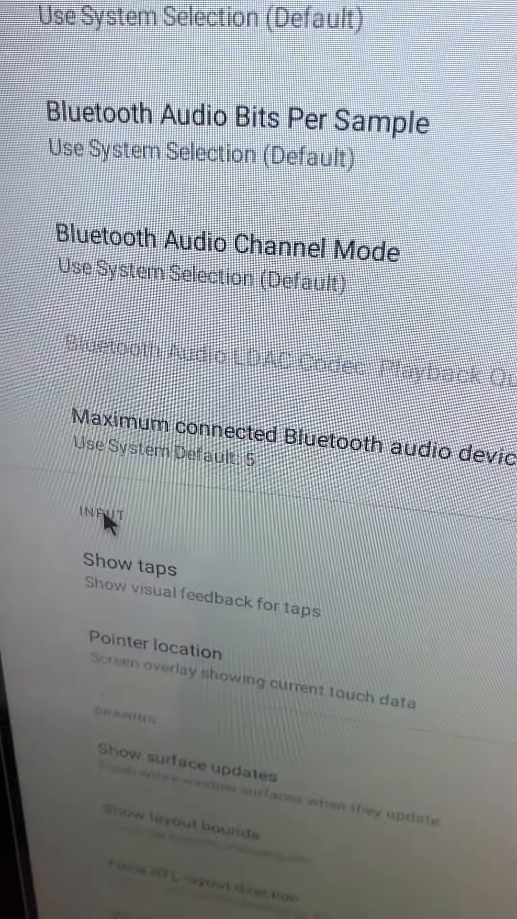
pyautogui.scroll(-3)
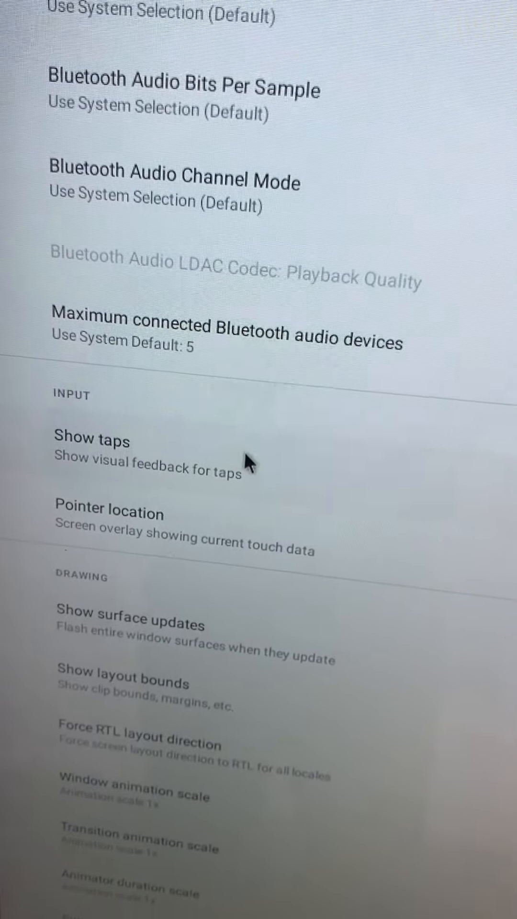
pyautogui.scroll(-3)
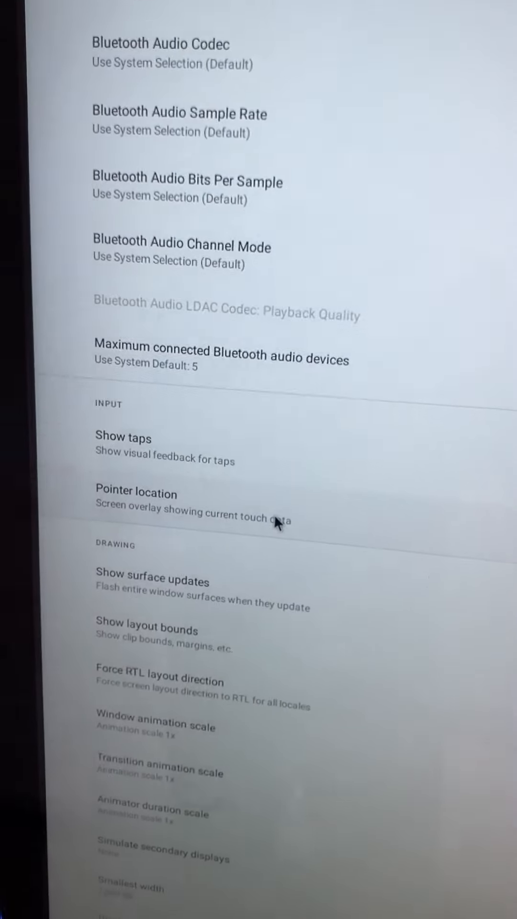
pyautogui.scroll(-3)
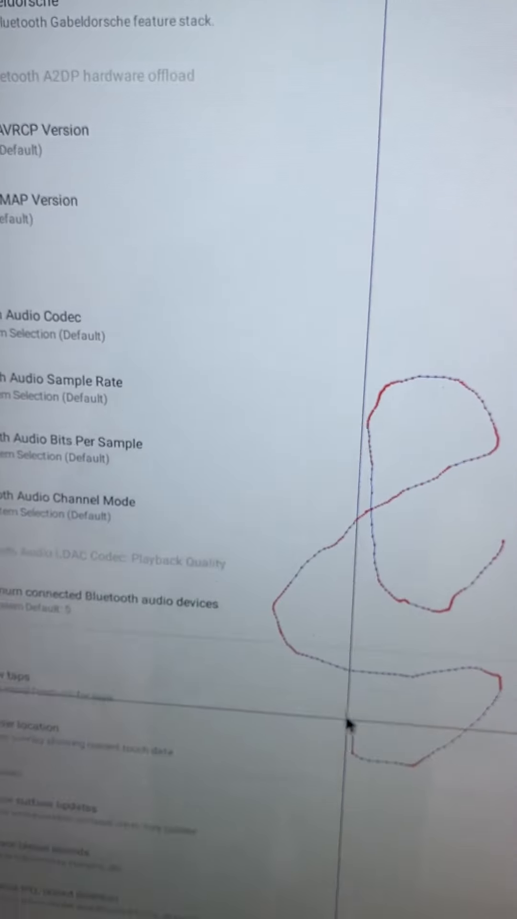
# Step: Swipe down the Developer options list so the pointer-location overlay draws red touch trails
pyautogui.scroll(-3)
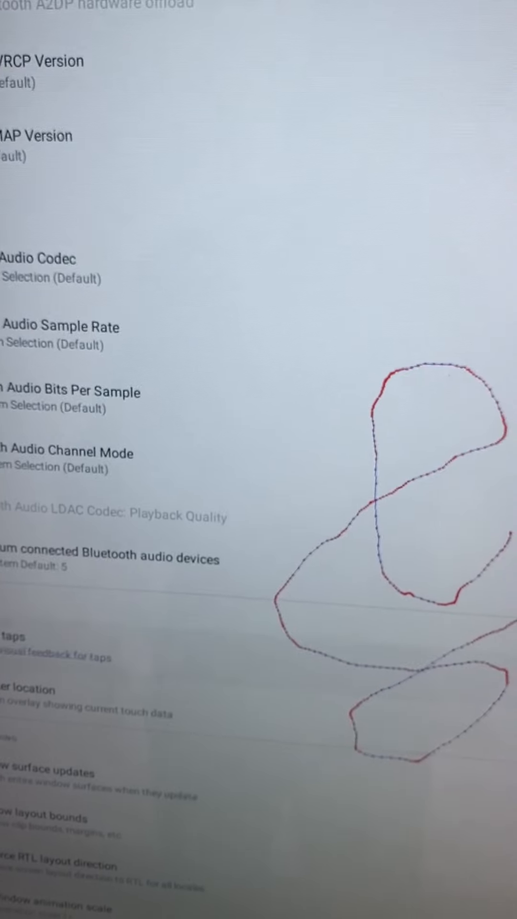
pyautogui.scroll(-3)
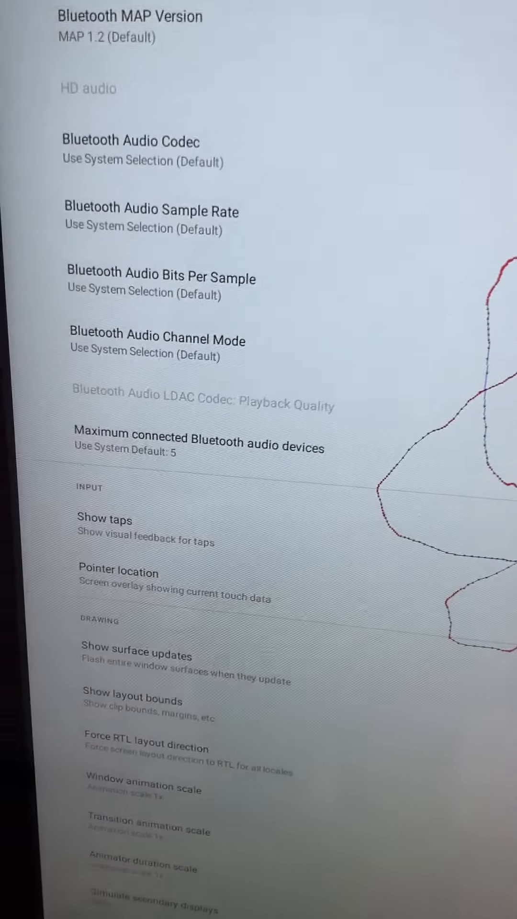
# Step: Scroll the Developer options list around the Input section, leaving it clear of touch trails
pyautogui.scroll(-3)
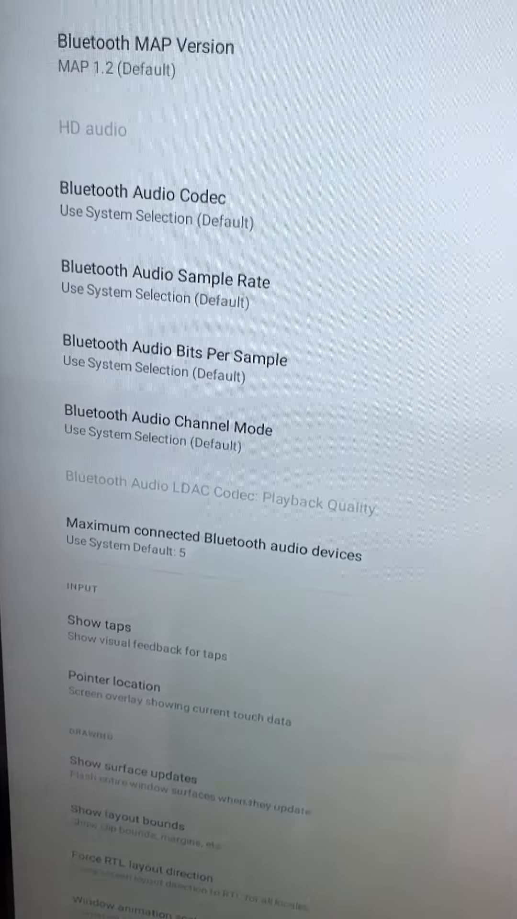
pyautogui.scroll(3)
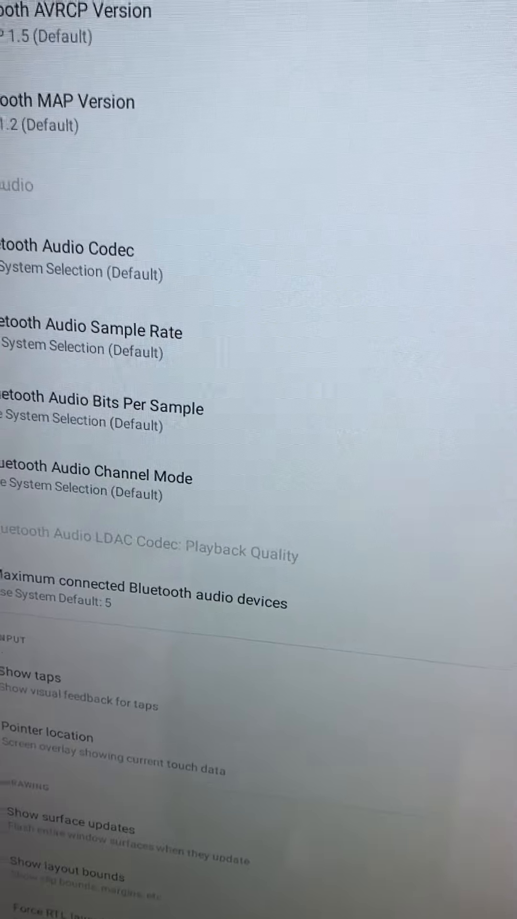